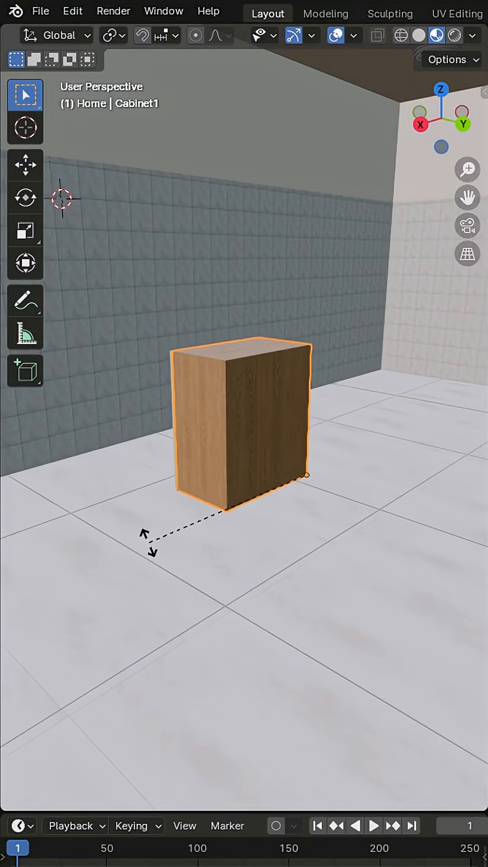
Begin rotating Cabinet1 freely, spinning it about 67.5° around its centre.
key(r)
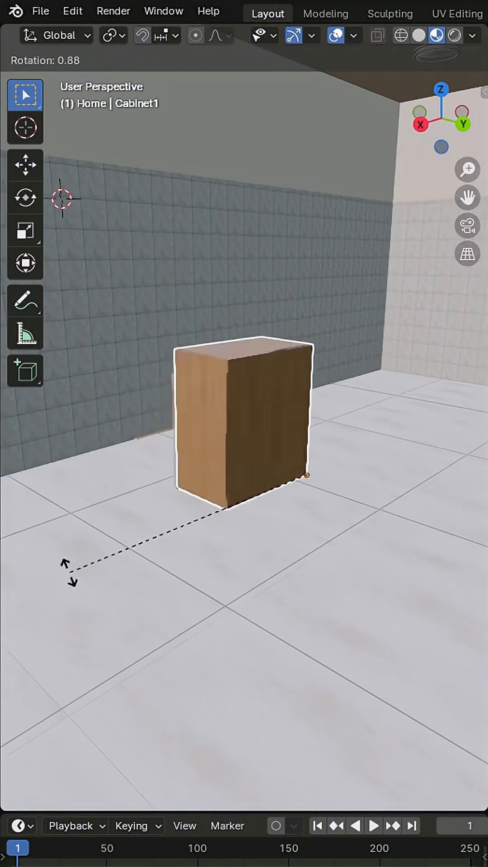
drag(243, 420, 308, 420)
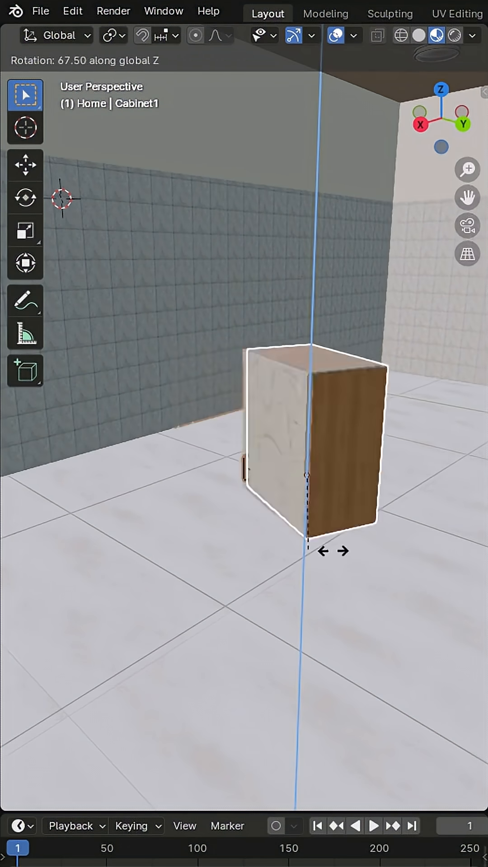
Rotate the cabinet 180° about the global Z axis so its door faces the room.
drag(331, 550, 279, 568)
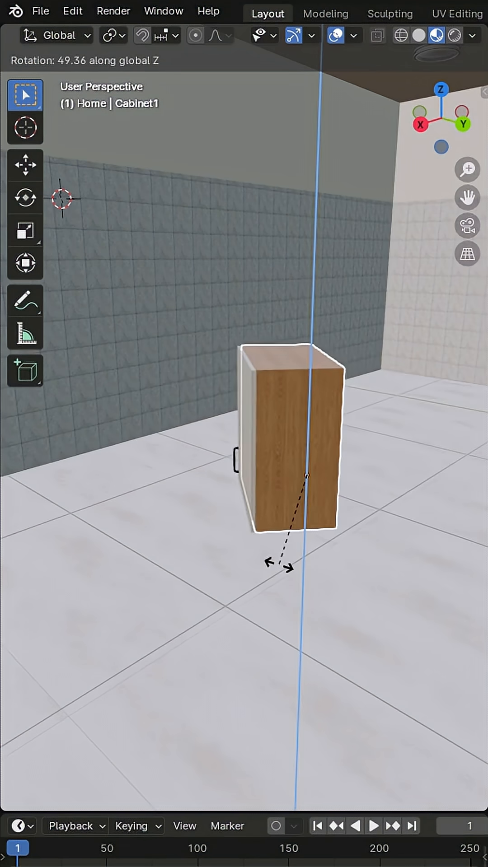
text(180°)
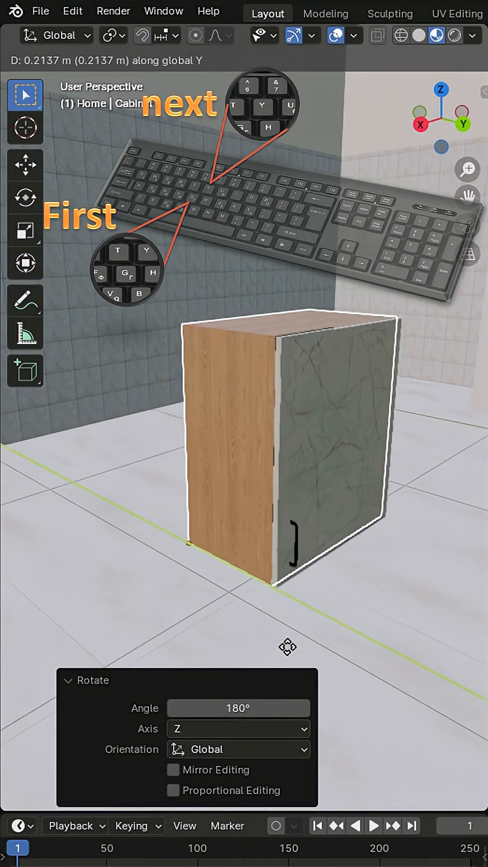
Slide the cabinet about 0.2 m back along Y until its back meets the tiled wall.
drag(288, 647, 113, 521)
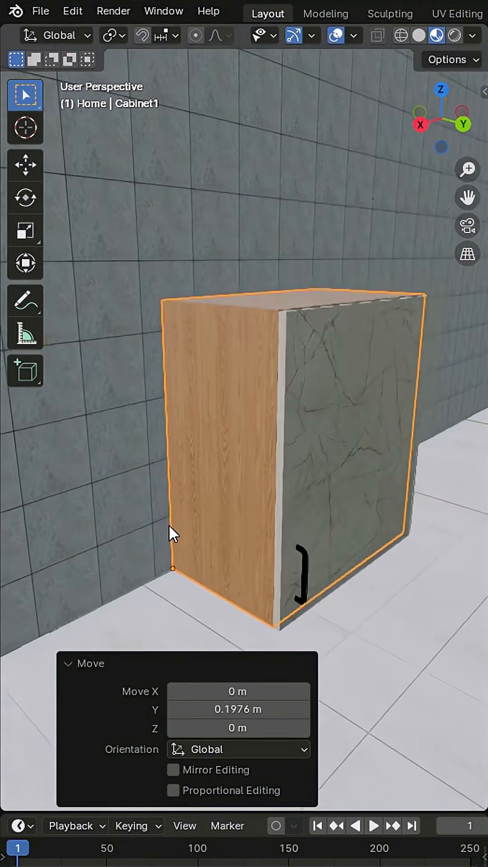
Start a vertical move of the cabinet constrained to the global Z axis.
scroll(down, 3)
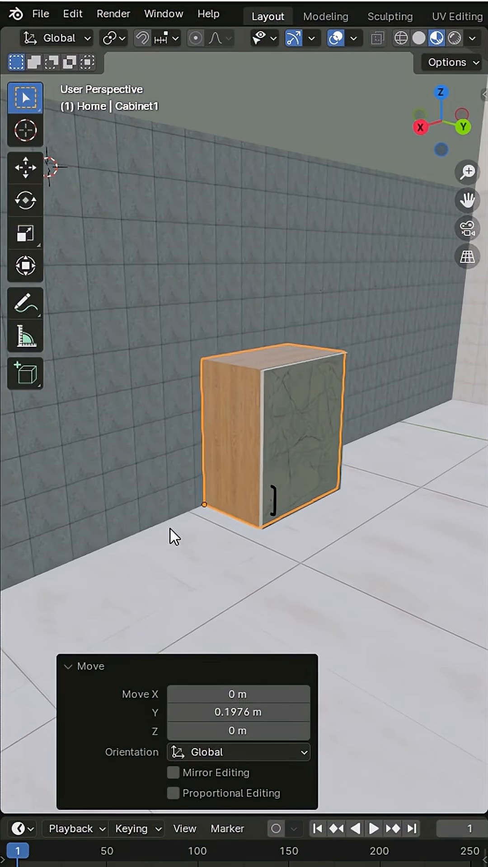
key(g)
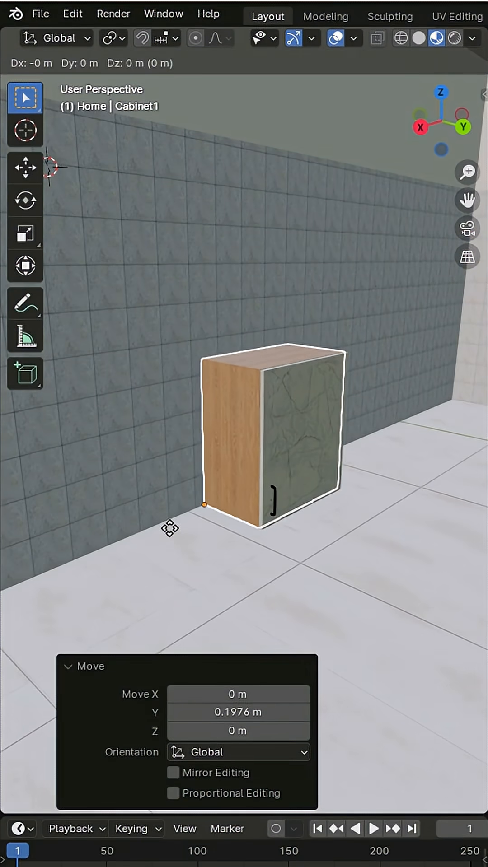
key(z)
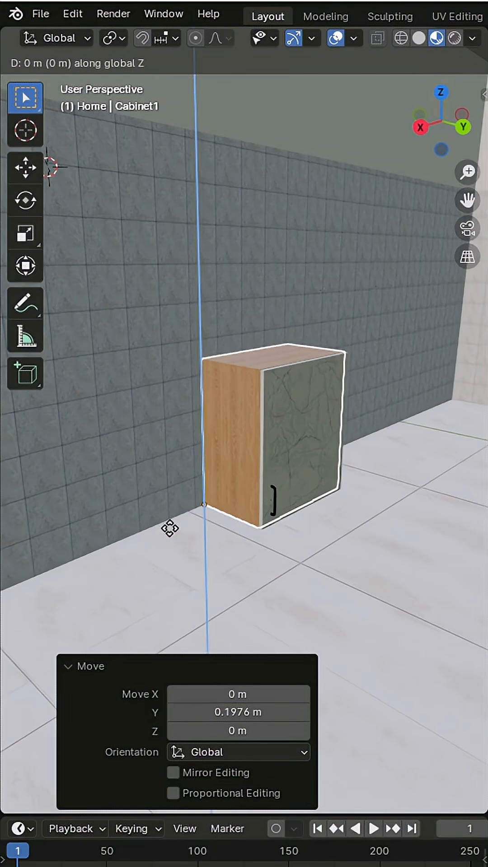